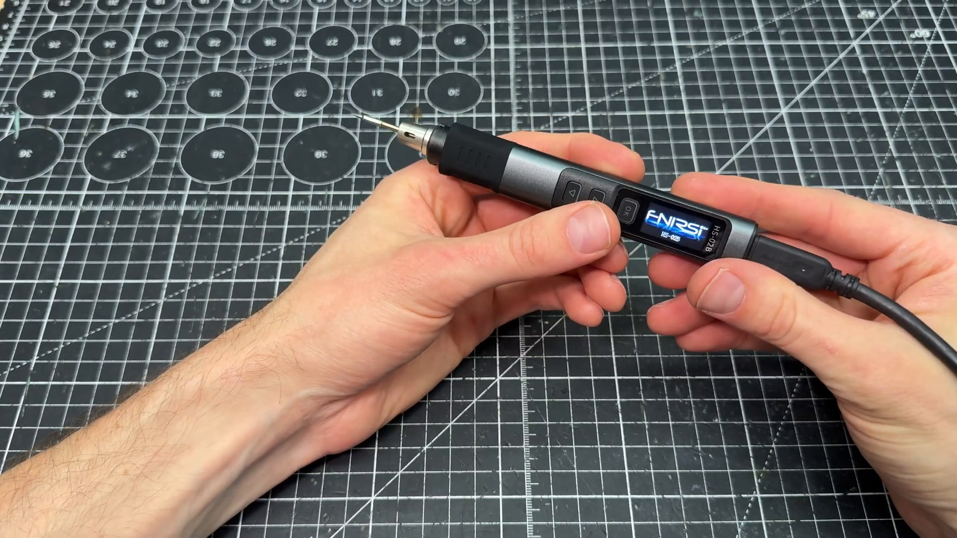
Step: Skip the FNIRSI boot splash to reach the temperature screen with a 360° setpoint
{"action": "left_click", "coordinate": [628, 212]}
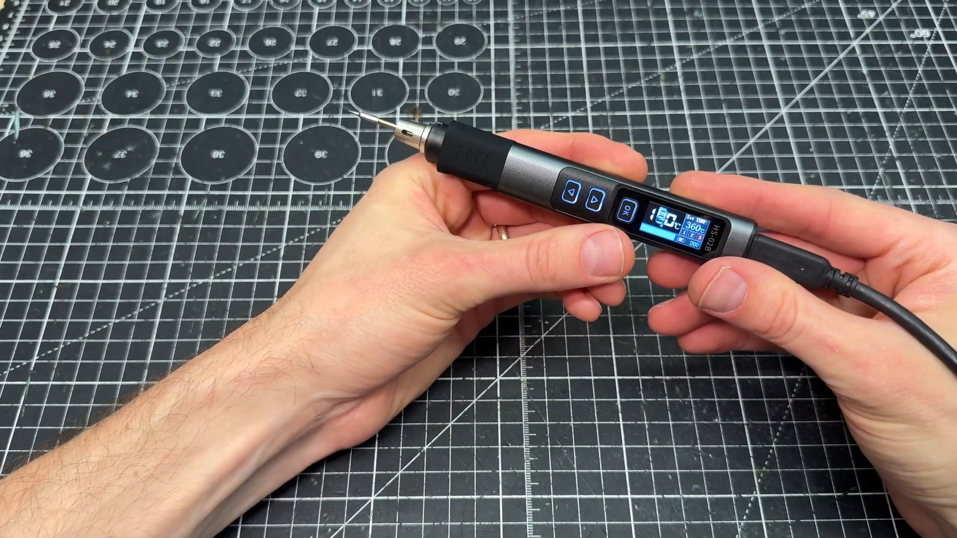